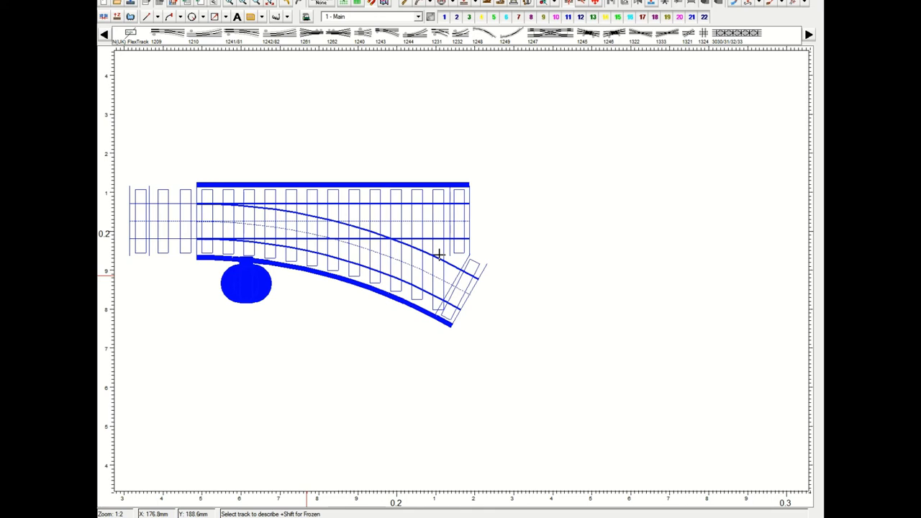
pyautogui.moveTo(426, 253)
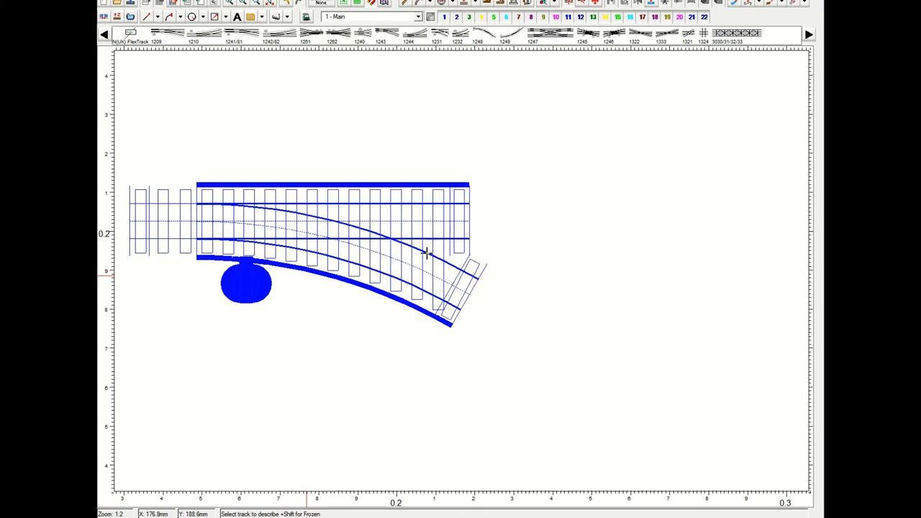
pyautogui.moveTo(133, 216)
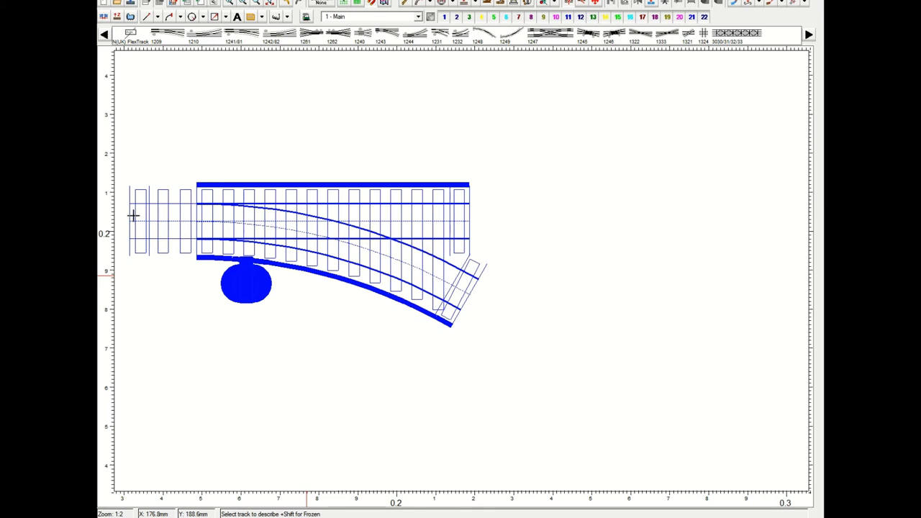
pyautogui.moveTo(378, 217)
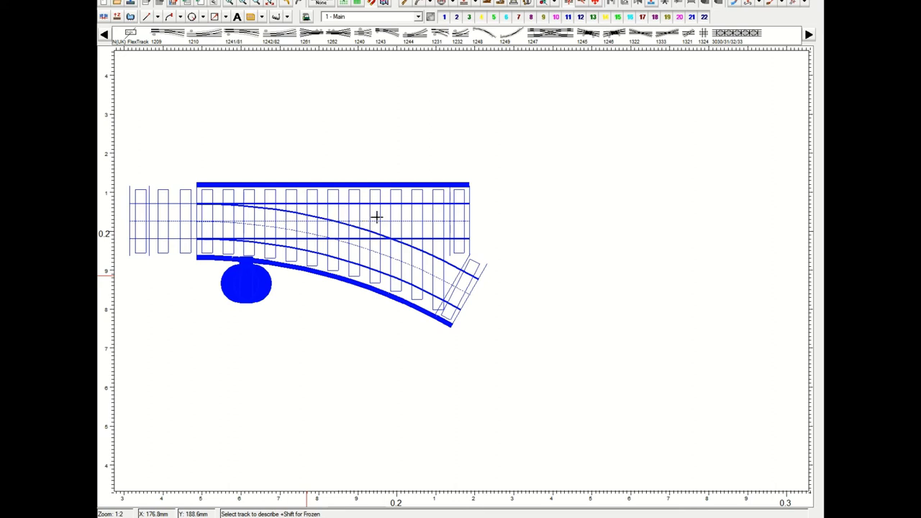
pyautogui.moveTo(406, 194)
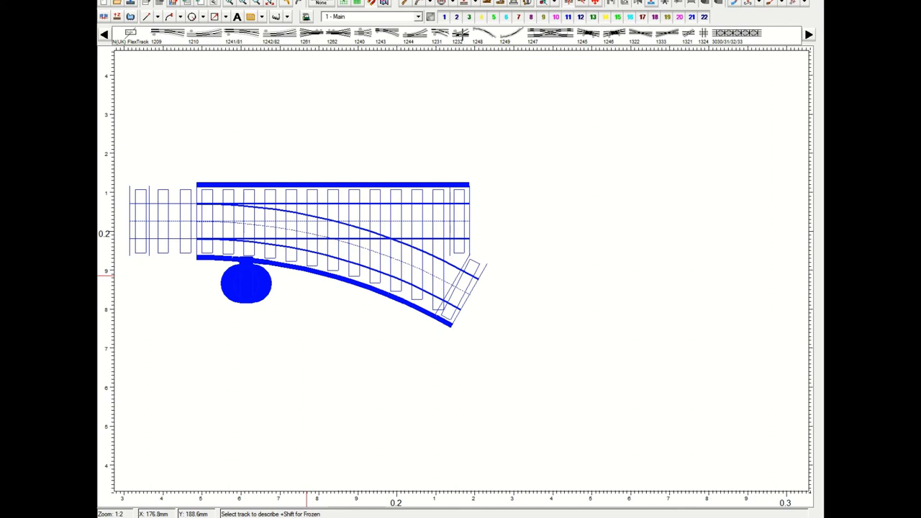
pyautogui.moveTo(452, 167)
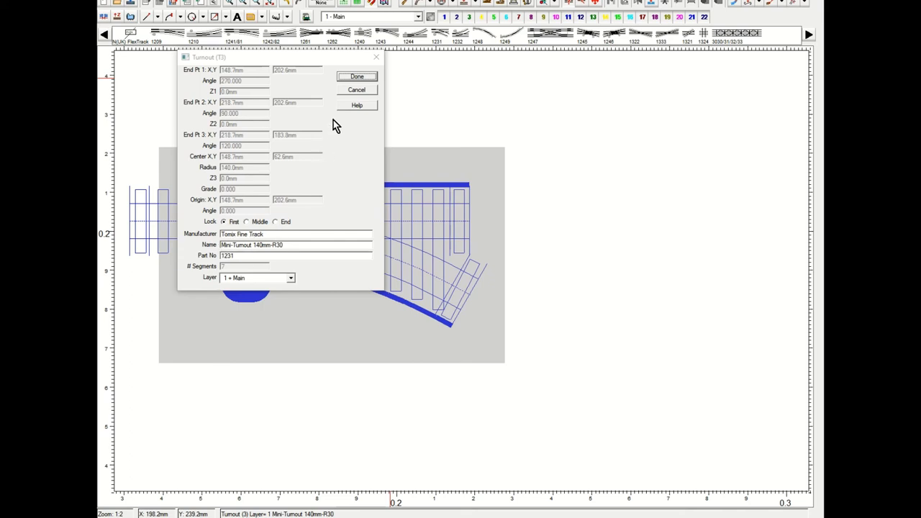
# - Dismiss the turnout's properties unchanged, leaving the two R30 turnouts joined as a crossover
pyautogui.click(357, 76)
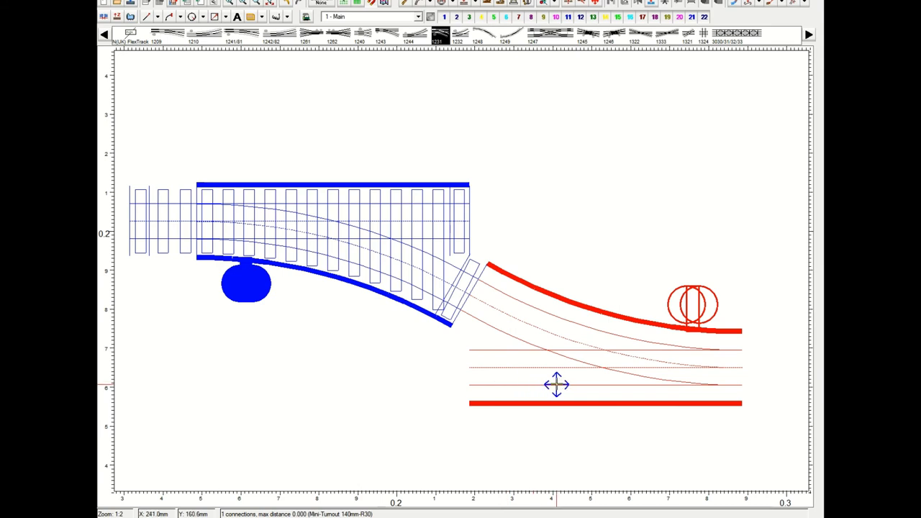
pyautogui.moveTo(555, 383)
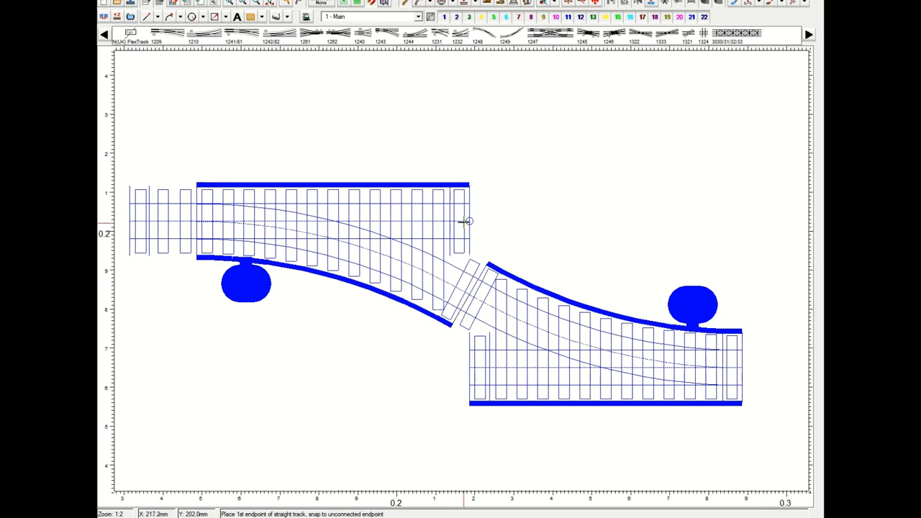
# - Lay straight flex track extending the upper line rightward and the lower line leftward
pyautogui.moveTo(468, 222); pyautogui.dragTo(731, 203)
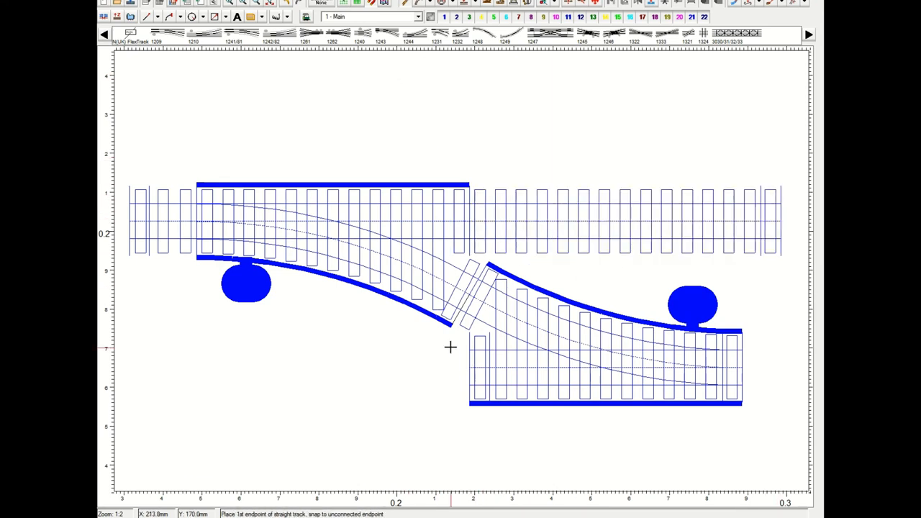
pyautogui.moveTo(452, 347); pyautogui.dragTo(161, 360)
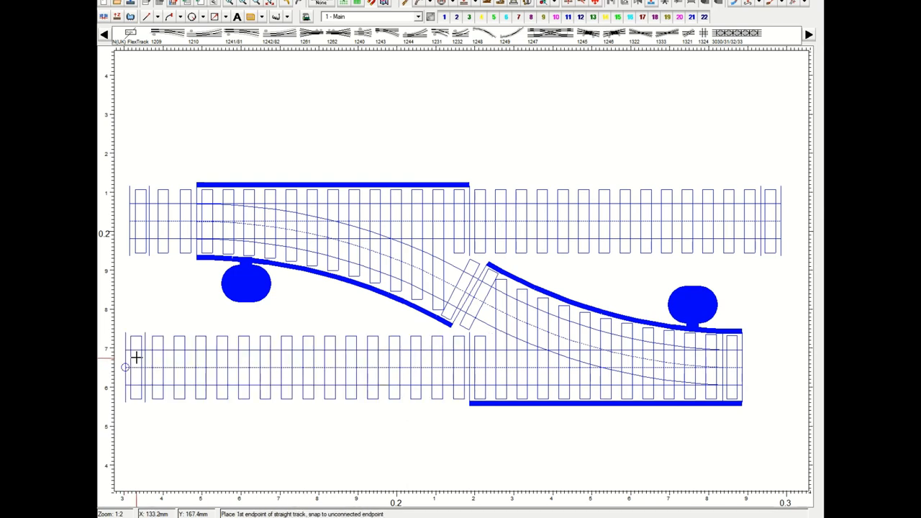
pyautogui.moveTo(233, 406)
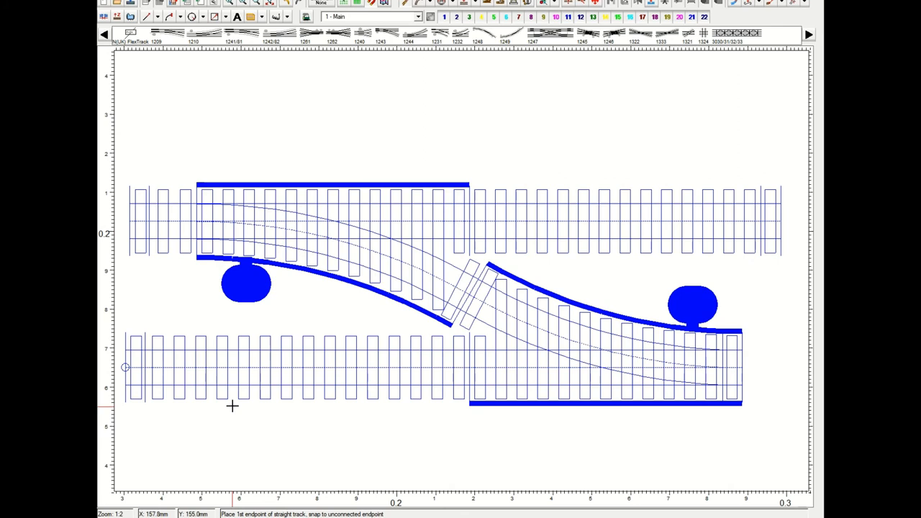
pyautogui.moveTo(457, 345)
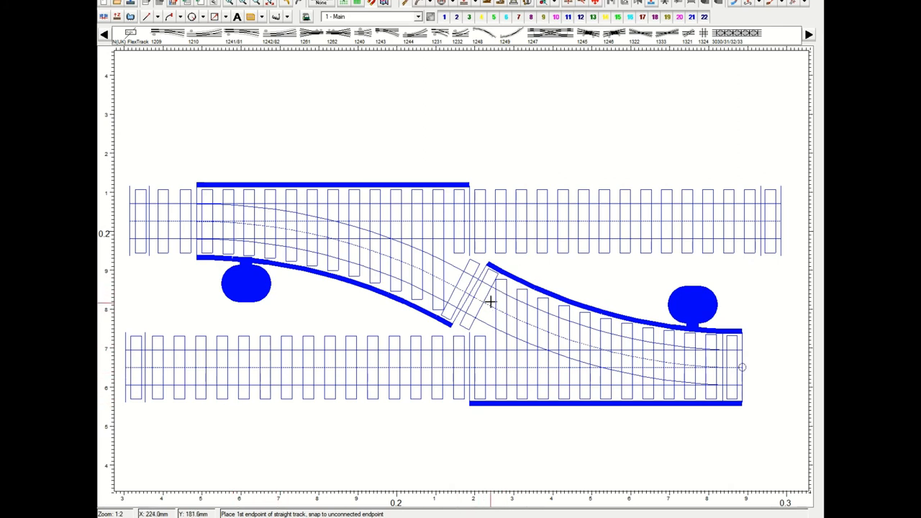
pyautogui.moveTo(481, 301)
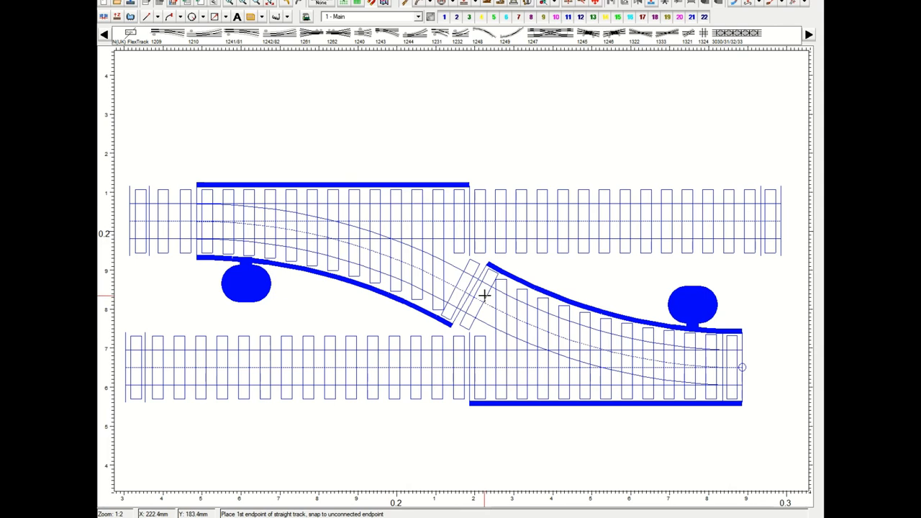
pyautogui.moveTo(449, 291)
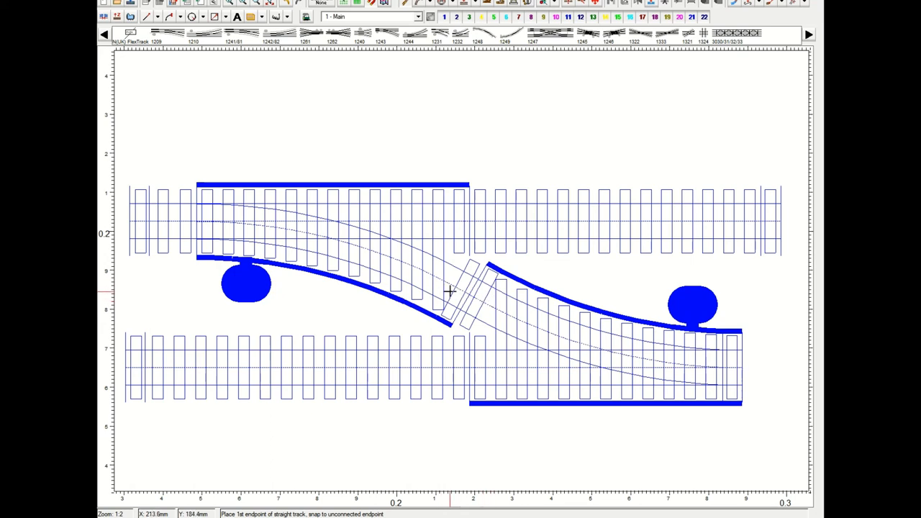
pyautogui.moveTo(260, 220)
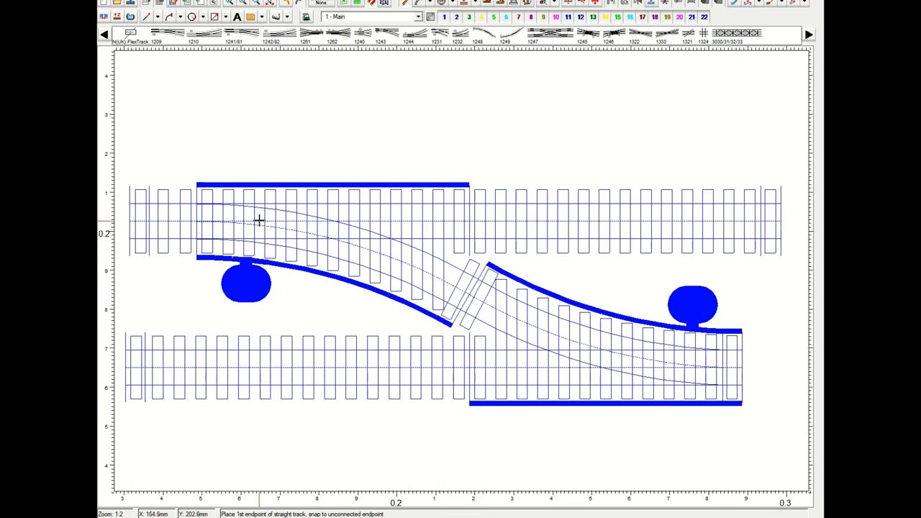
pyautogui.moveTo(489, 328)
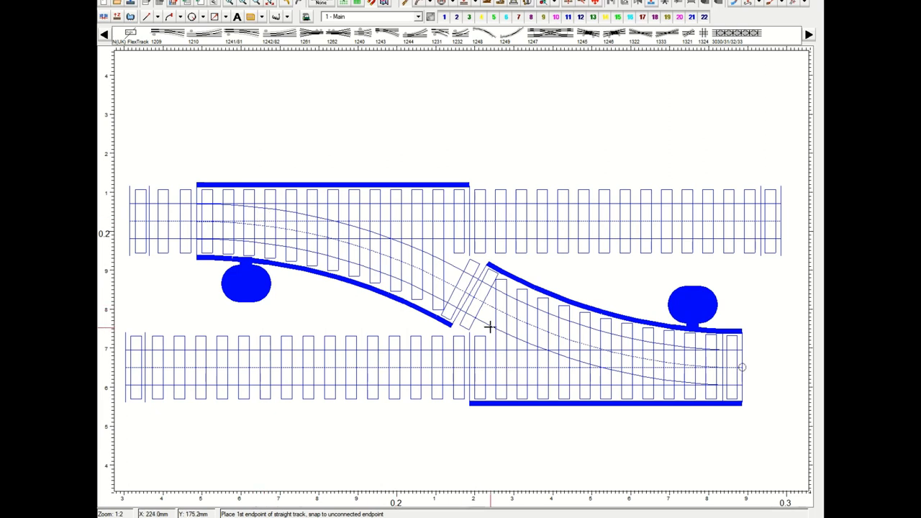
pyautogui.moveTo(583, 322)
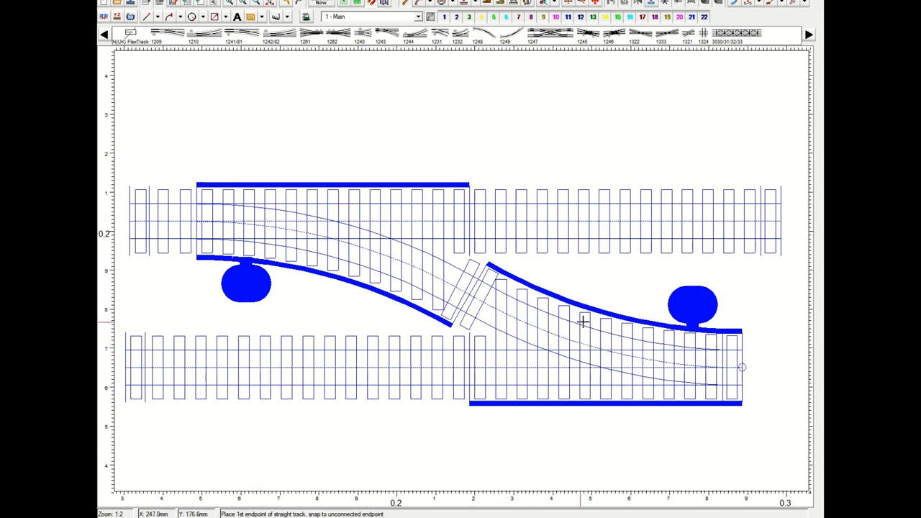